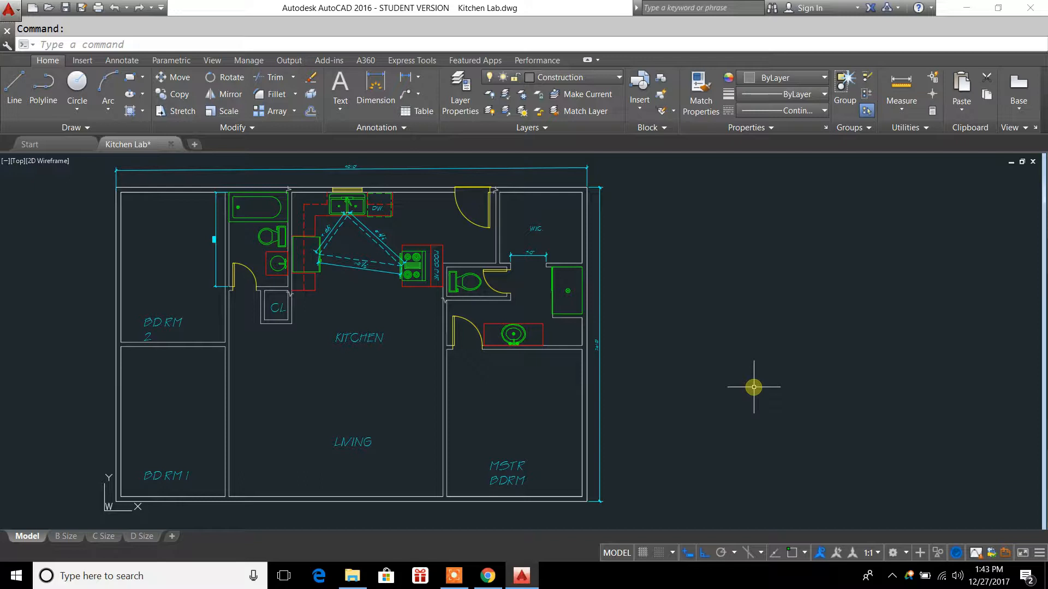
pyautogui.moveTo(650, 236)
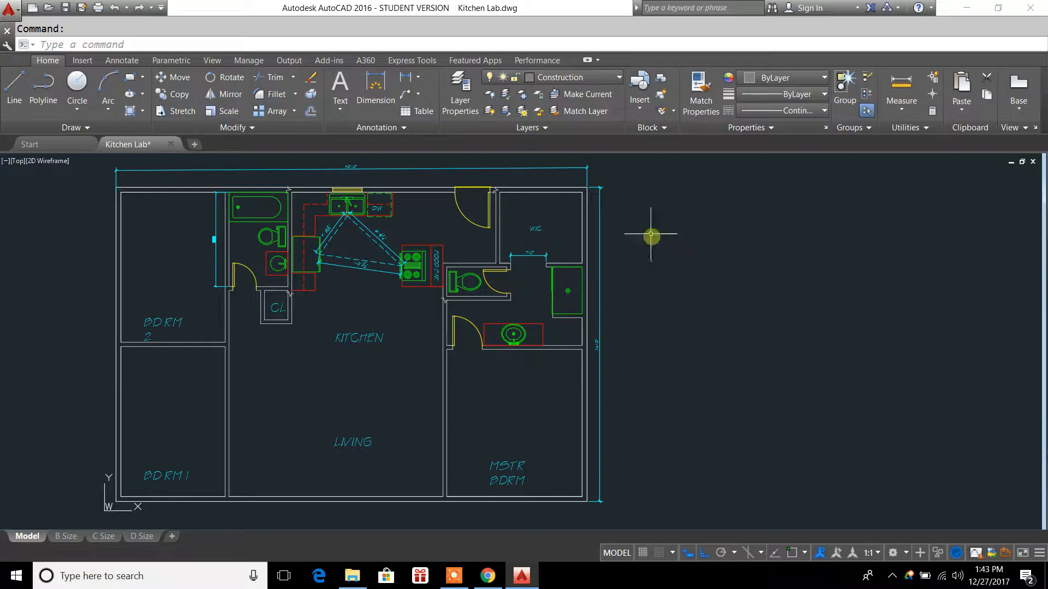
pyautogui.moveTo(654, 218)
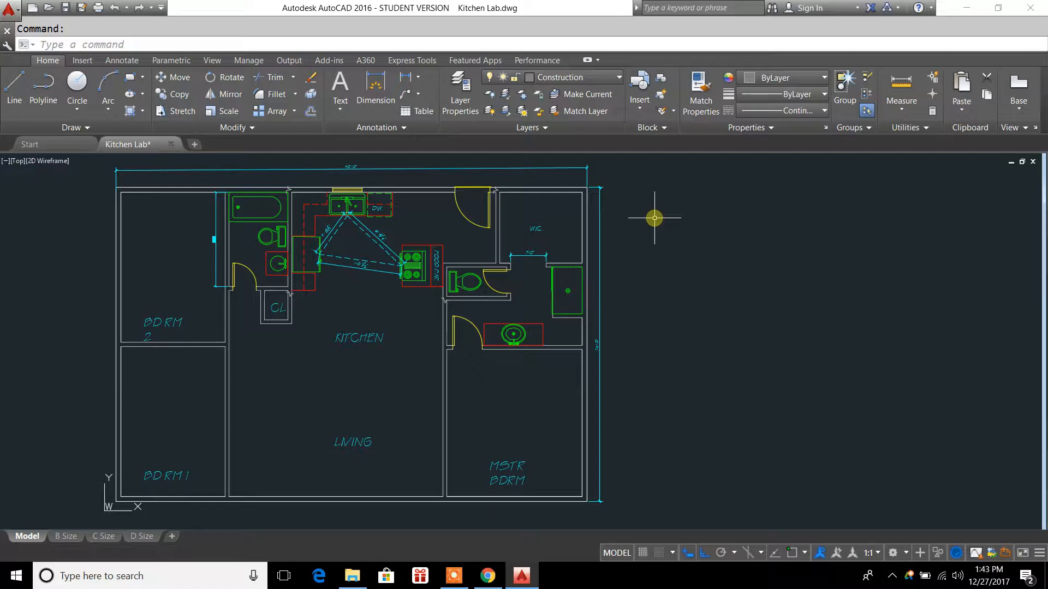
pyautogui.moveTo(656, 215)
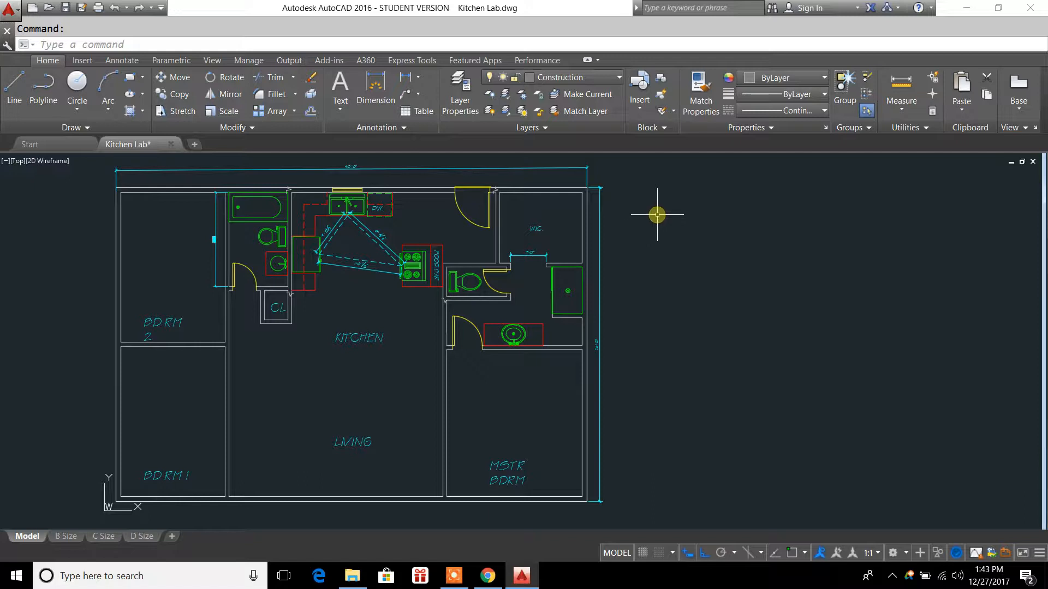
pyautogui.moveTo(659, 213)
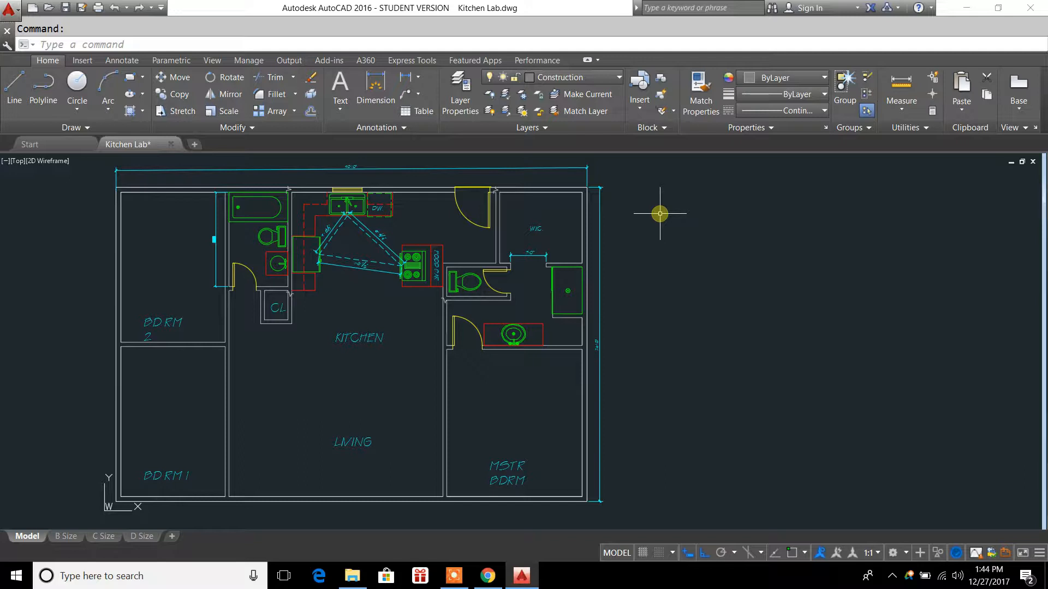
pyautogui.moveTo(127, 144)
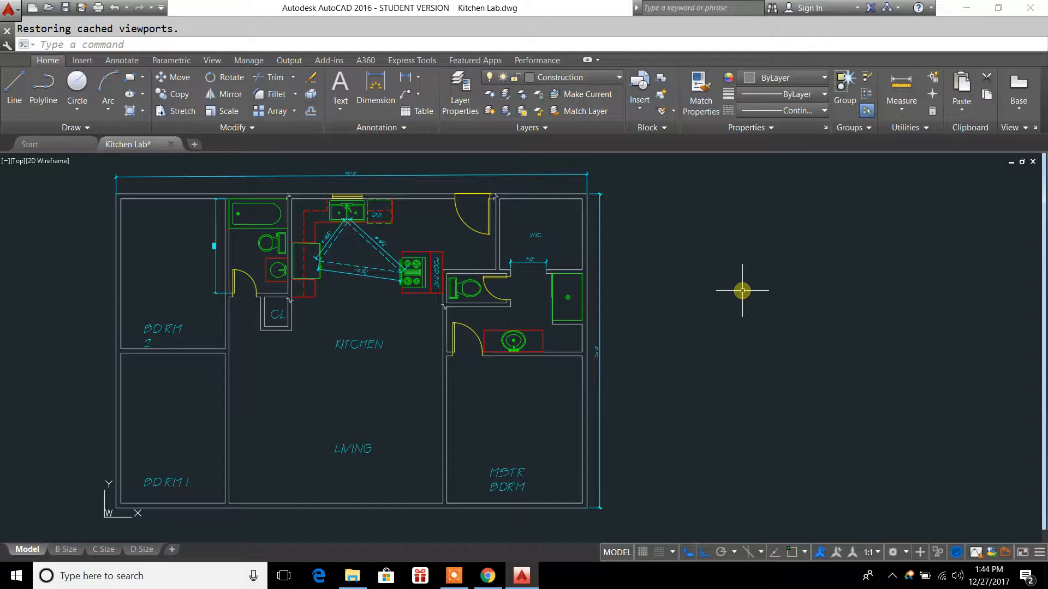
pyautogui.moveTo(183, 160)
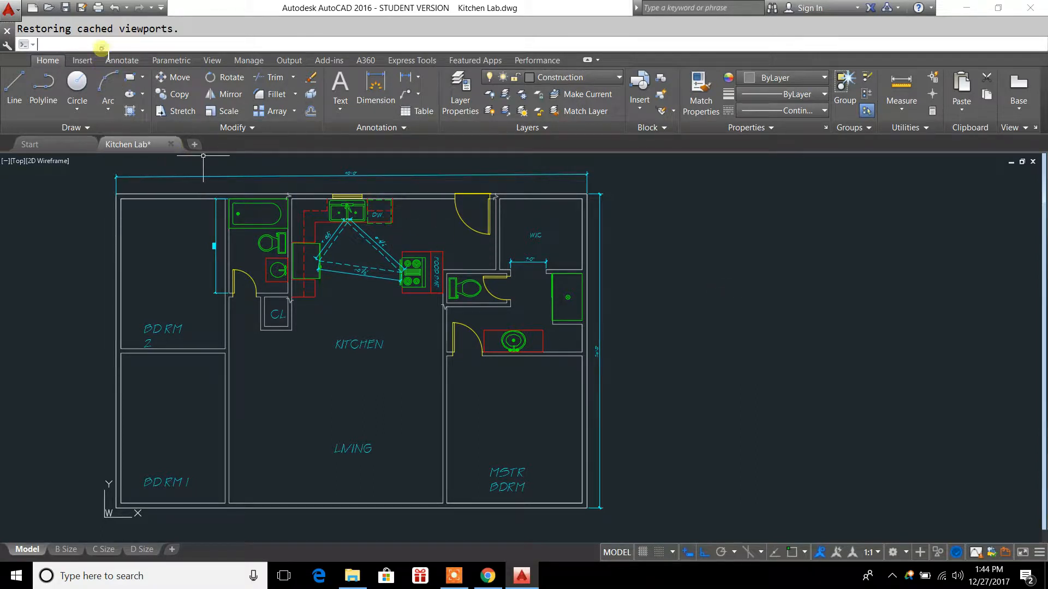
pyautogui.moveTo(172, 60)
pyautogui.write('XREF')
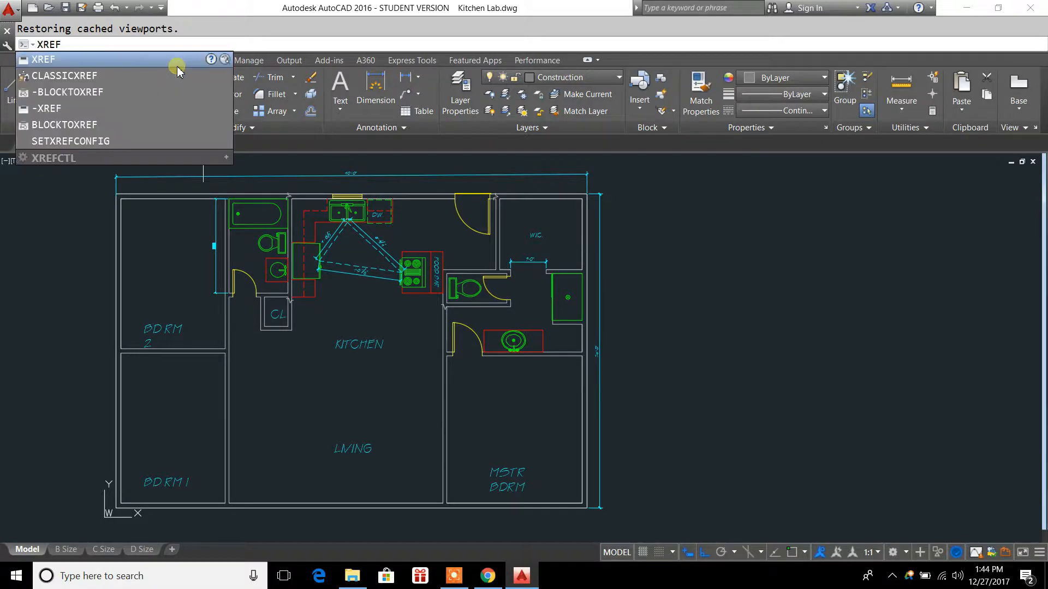
pyautogui.moveTo(47, 58)
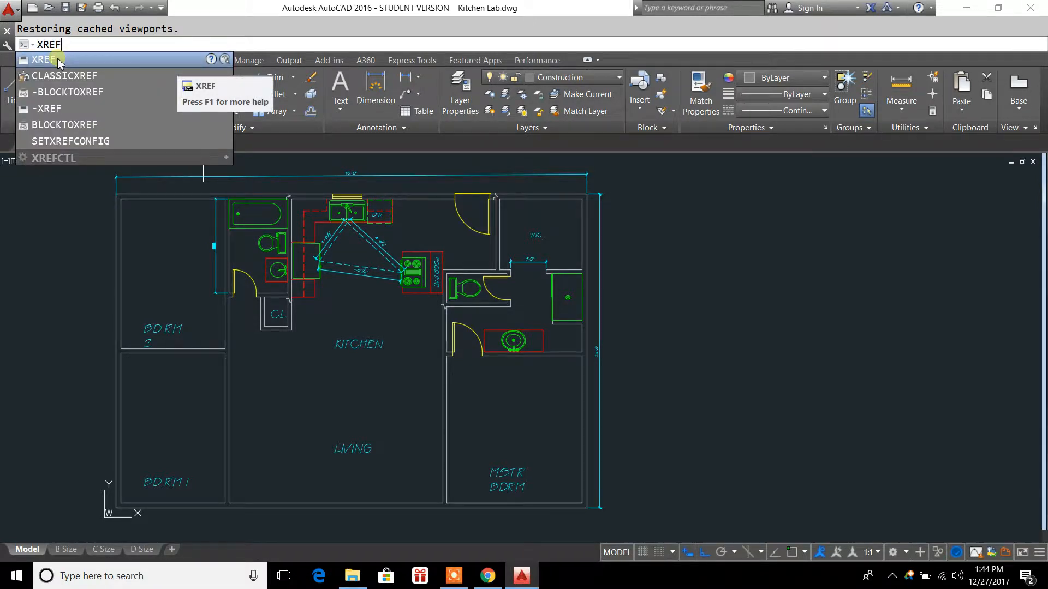
# Step: Bring up the External References palette via the XREF command
pyautogui.click(44, 59)
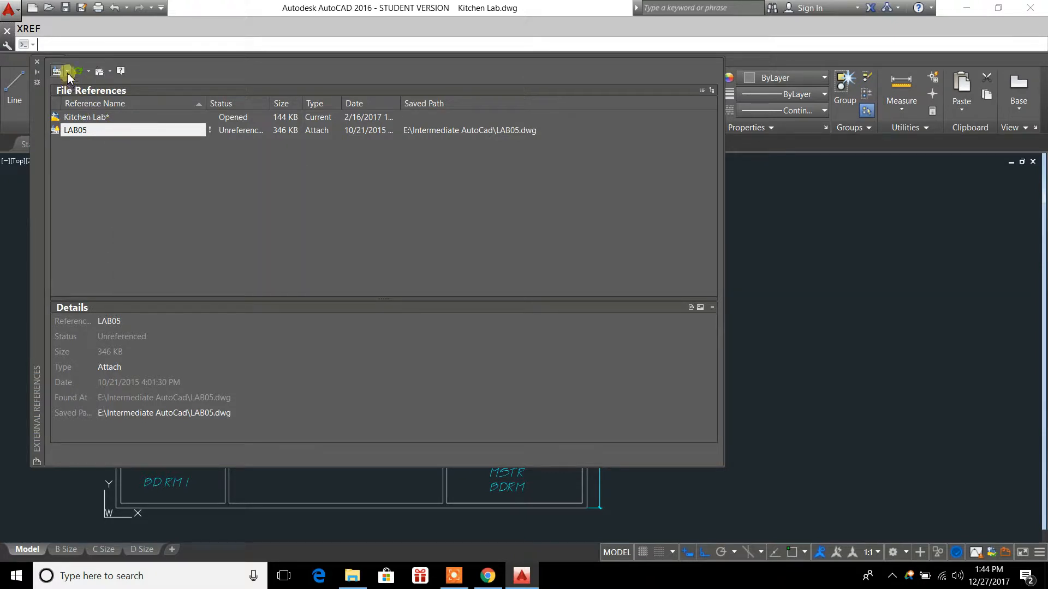
# Step: Choose Attach DWG from the palette's Attach dropdown
pyautogui.click(58, 71)
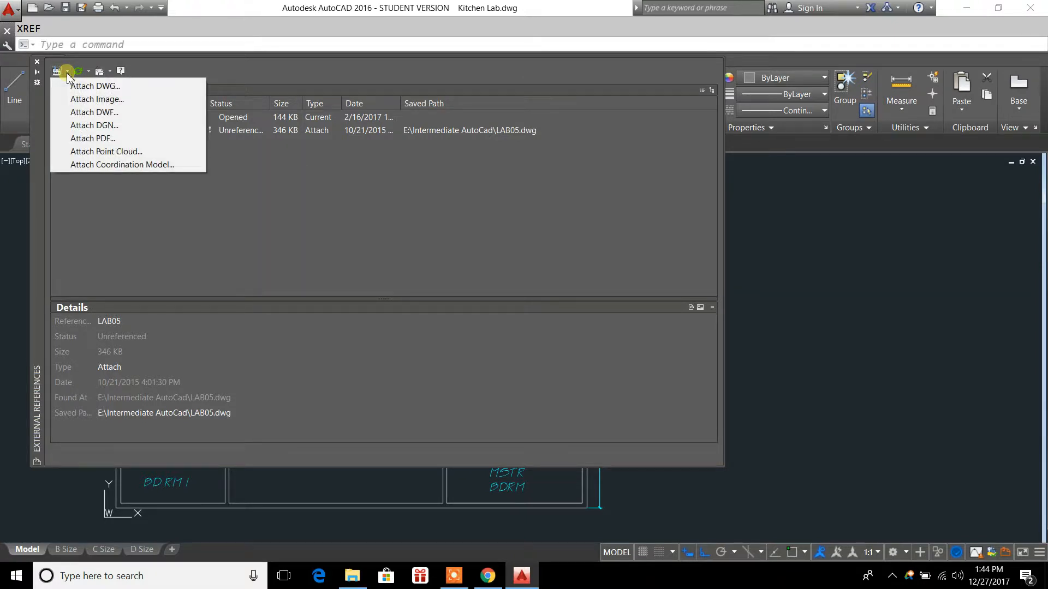
pyautogui.moveTo(96, 99)
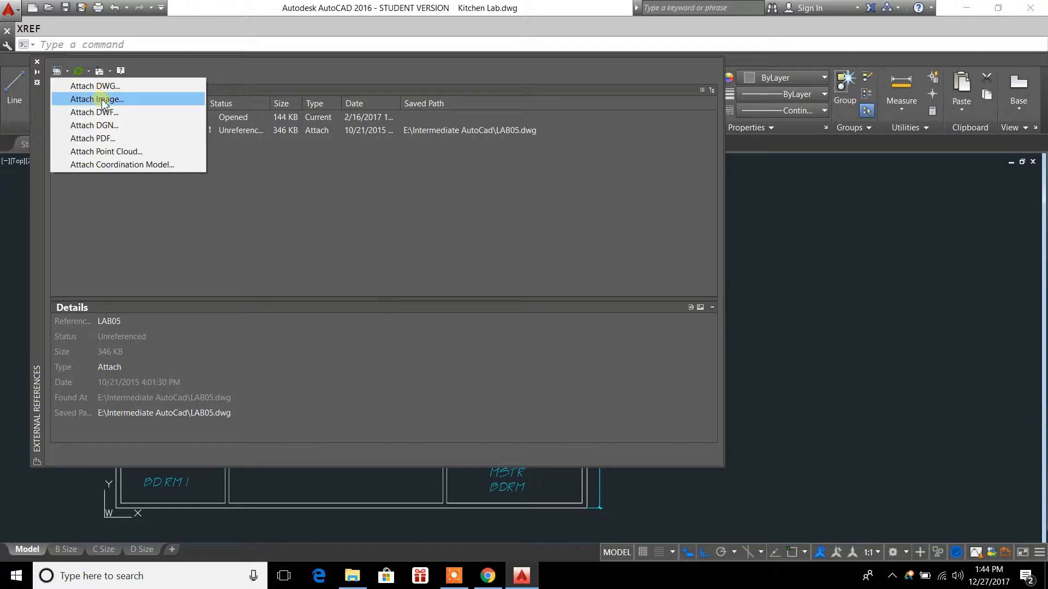
pyautogui.moveTo(124, 138)
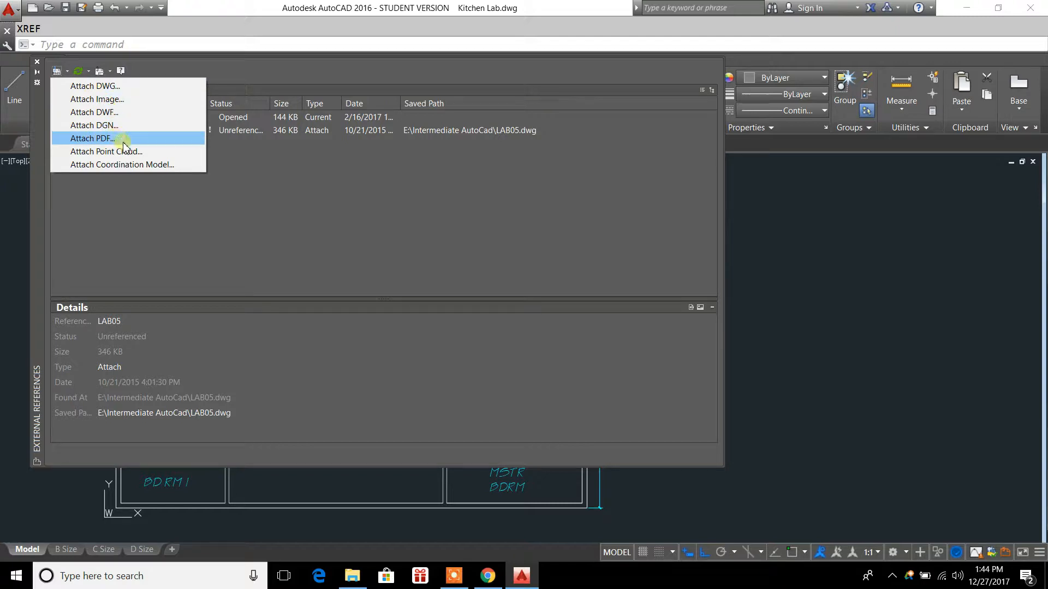
pyautogui.moveTo(110, 91)
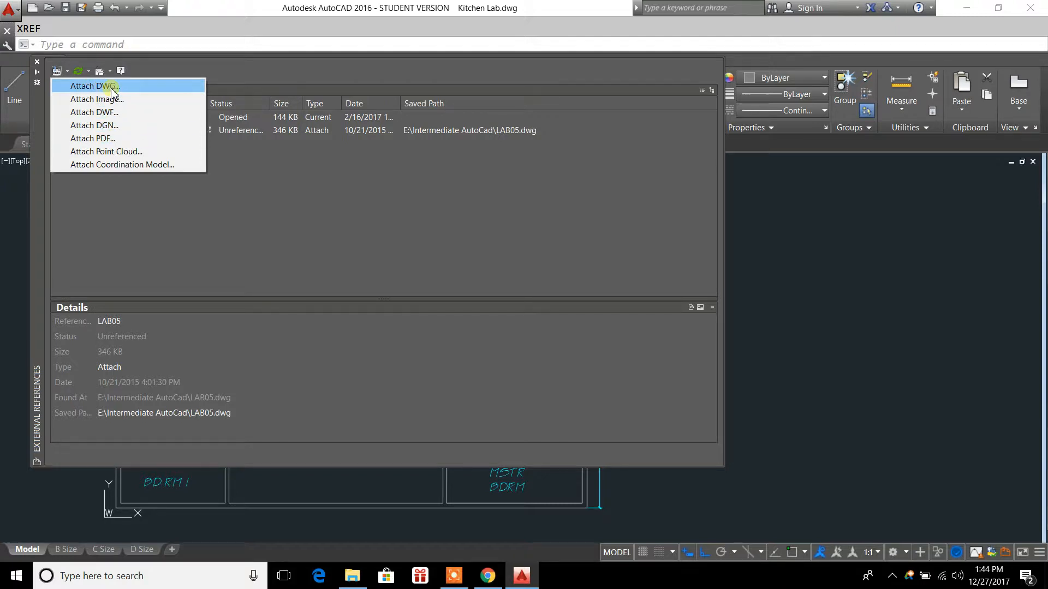
pyautogui.click(91, 85)
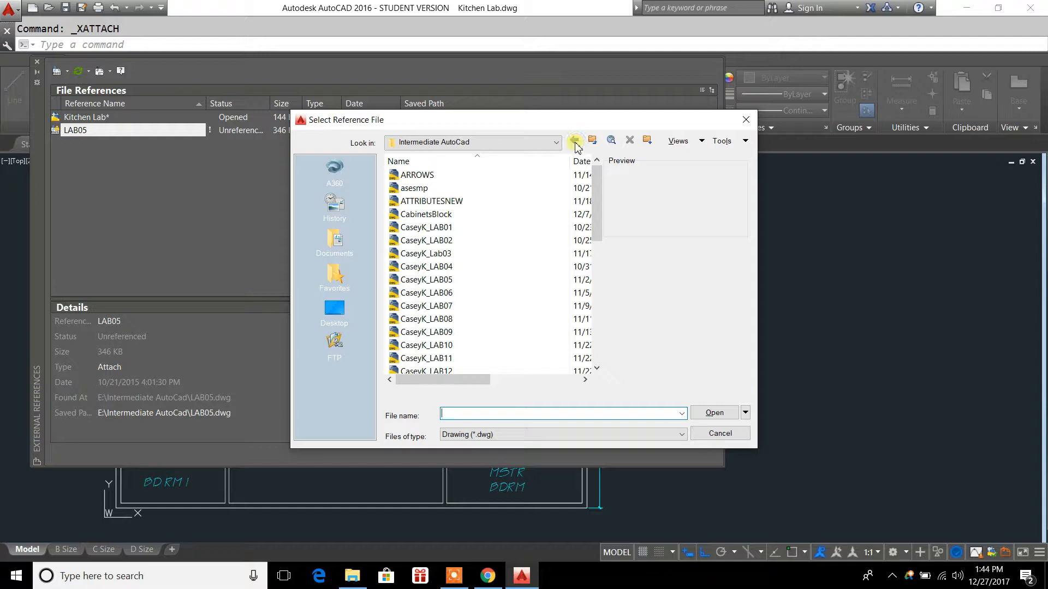
pyautogui.scroll(-3)
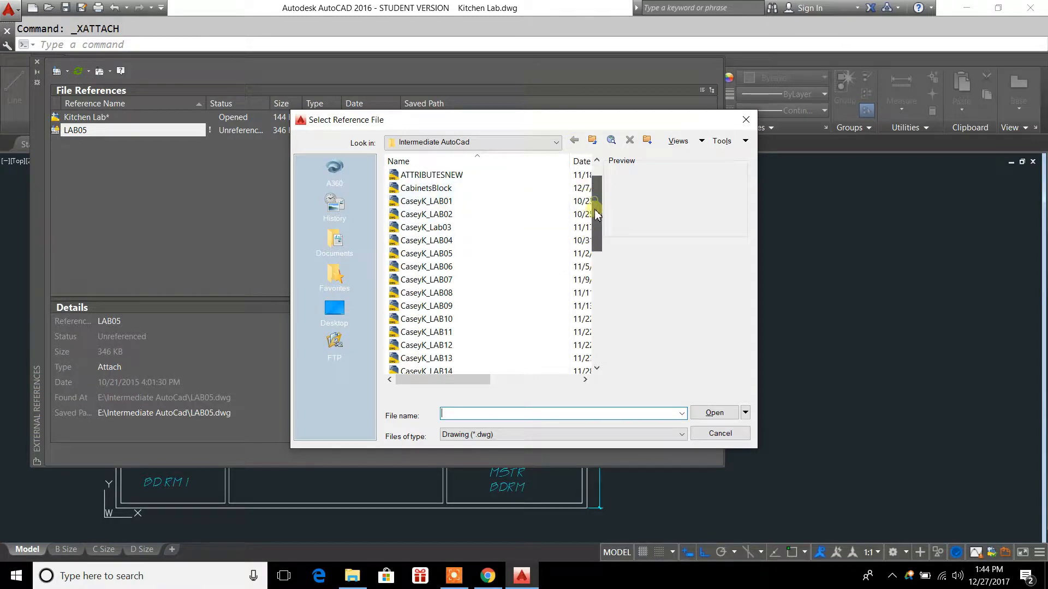
pyautogui.scroll(3)
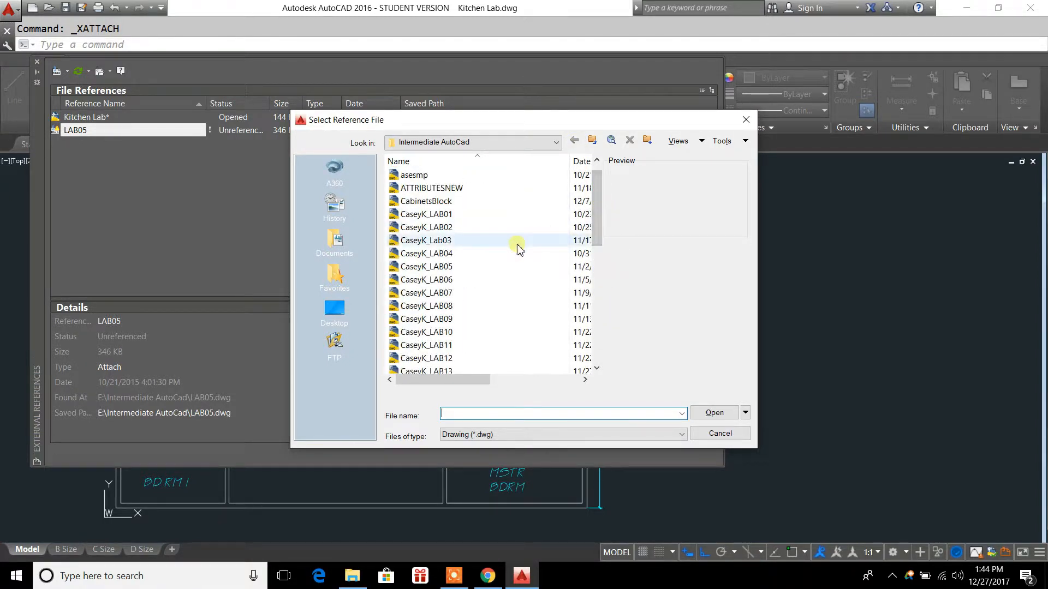
pyautogui.click(334, 311)
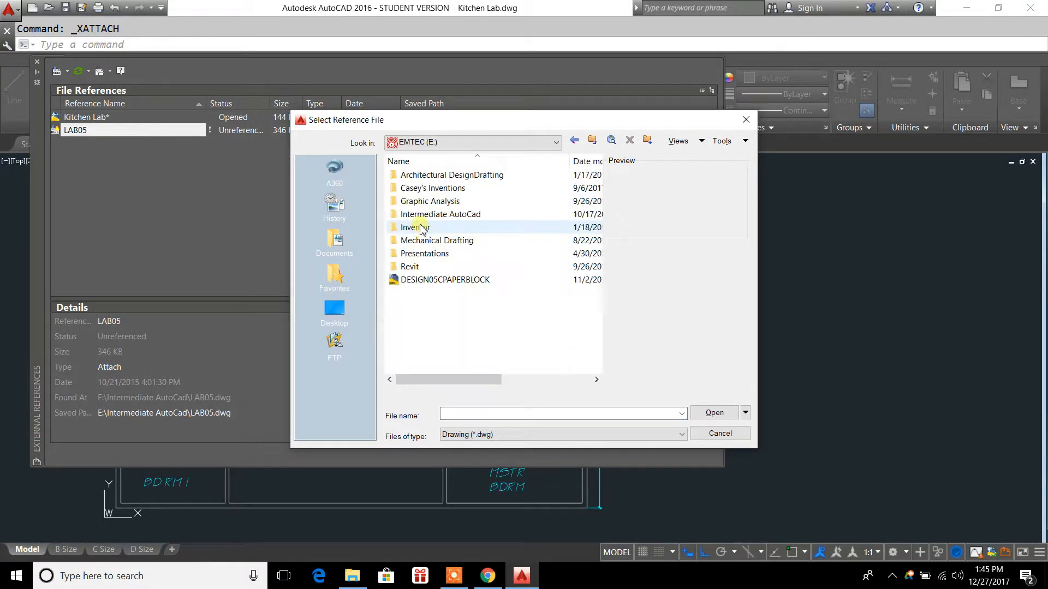
pyautogui.moveTo(440, 214)
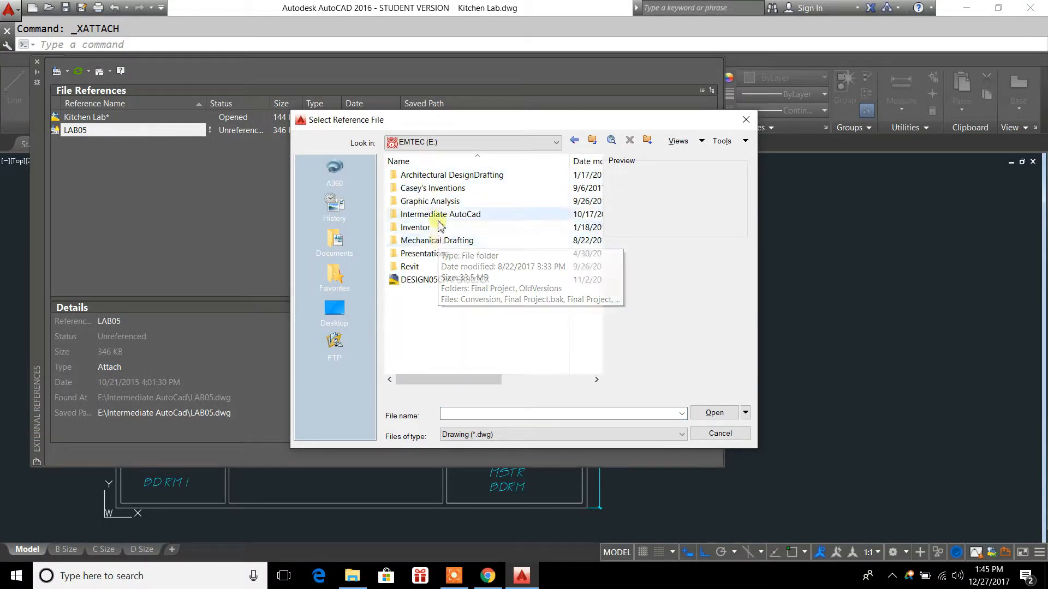
pyautogui.doubleClick(440, 214)
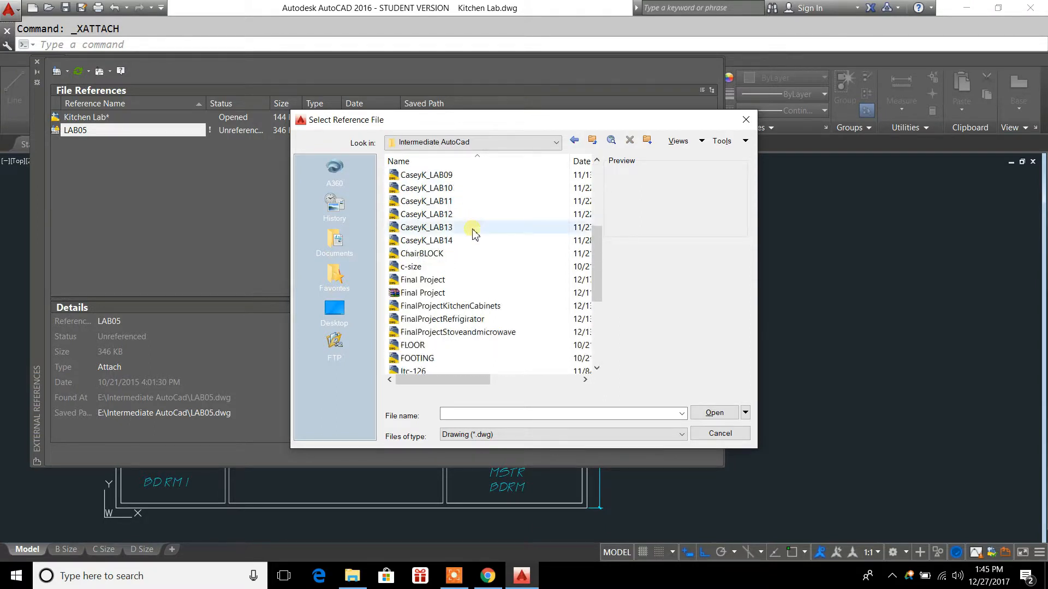
pyautogui.click(425, 201)
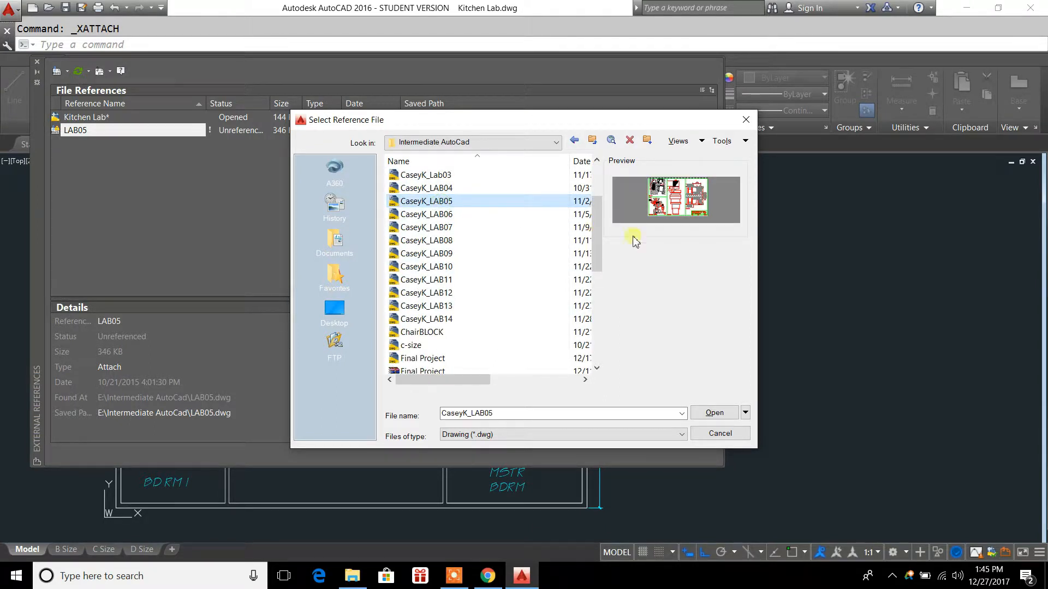
pyautogui.moveTo(661, 210)
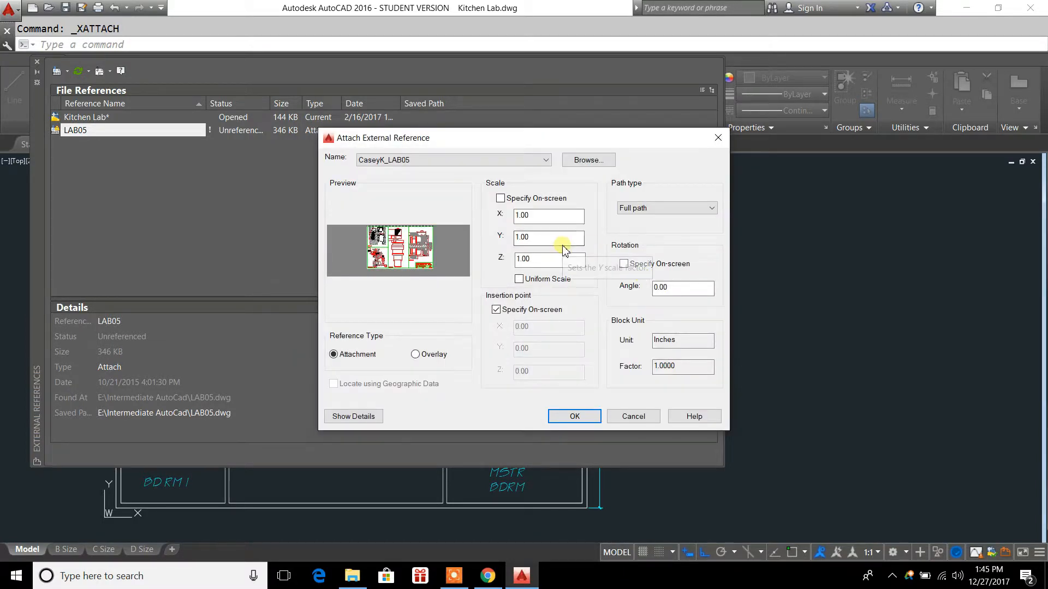
pyautogui.moveTo(688, 242)
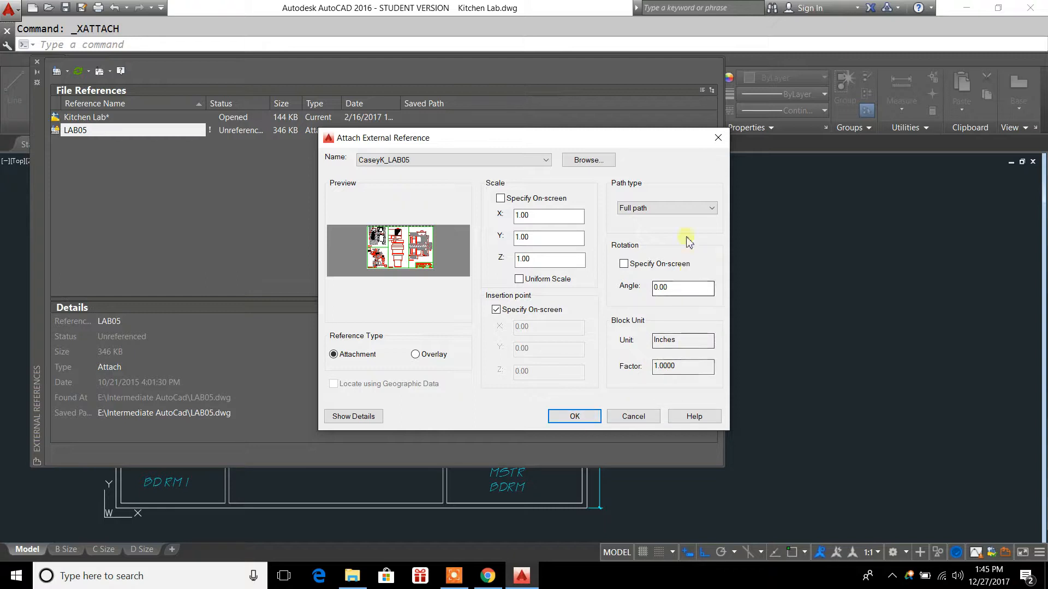
# Step: Attach CaseyK_LAB05 with Full path type and scale 1.00, confirming the attachment
pyautogui.click(711, 207)
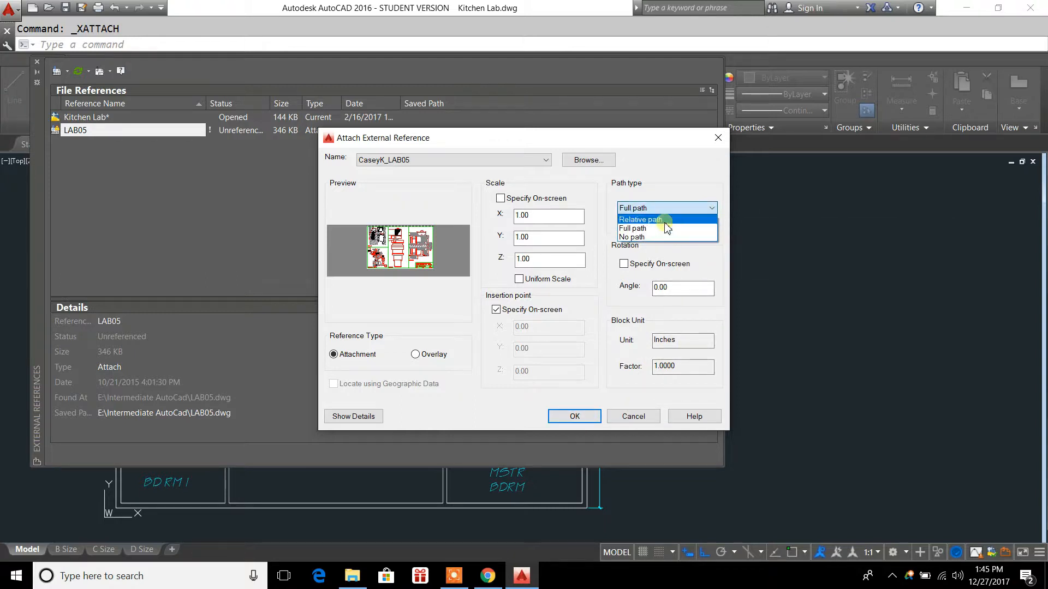
pyautogui.moveTo(632, 228)
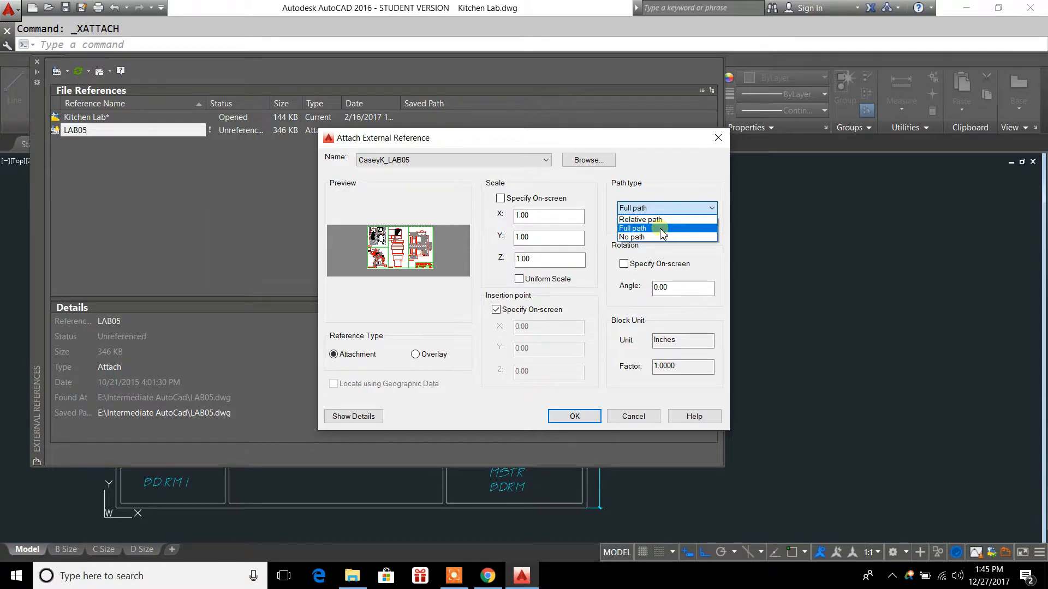
pyautogui.click(632, 229)
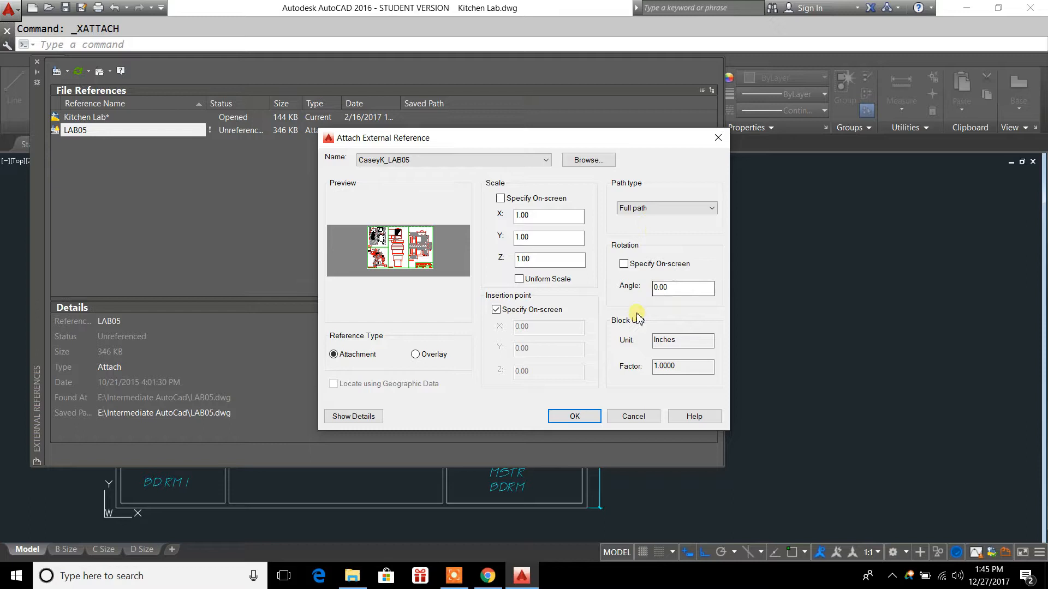
pyautogui.moveTo(651, 364)
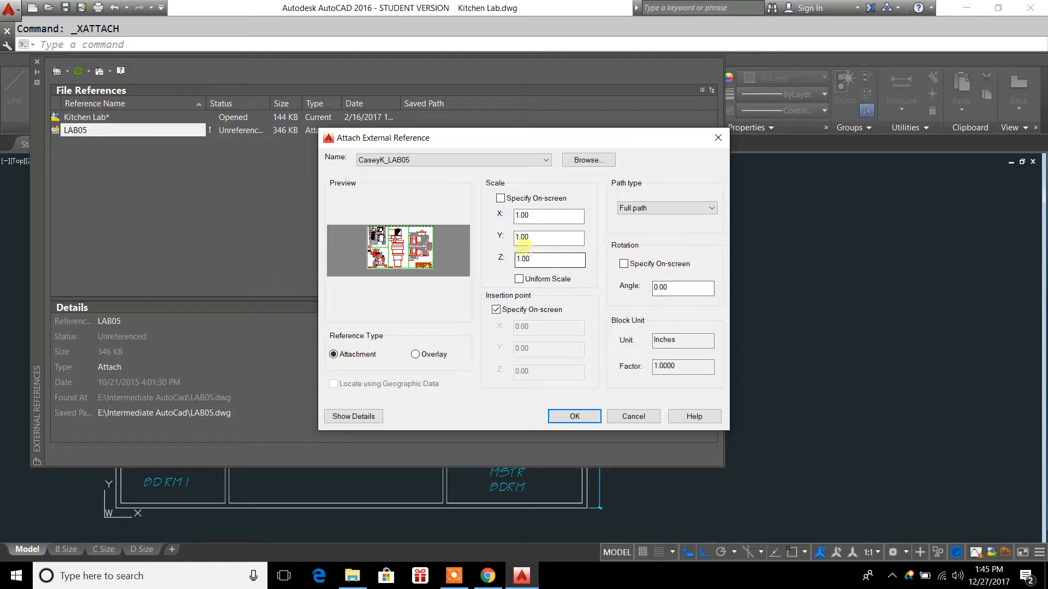
pyautogui.click(548, 215)
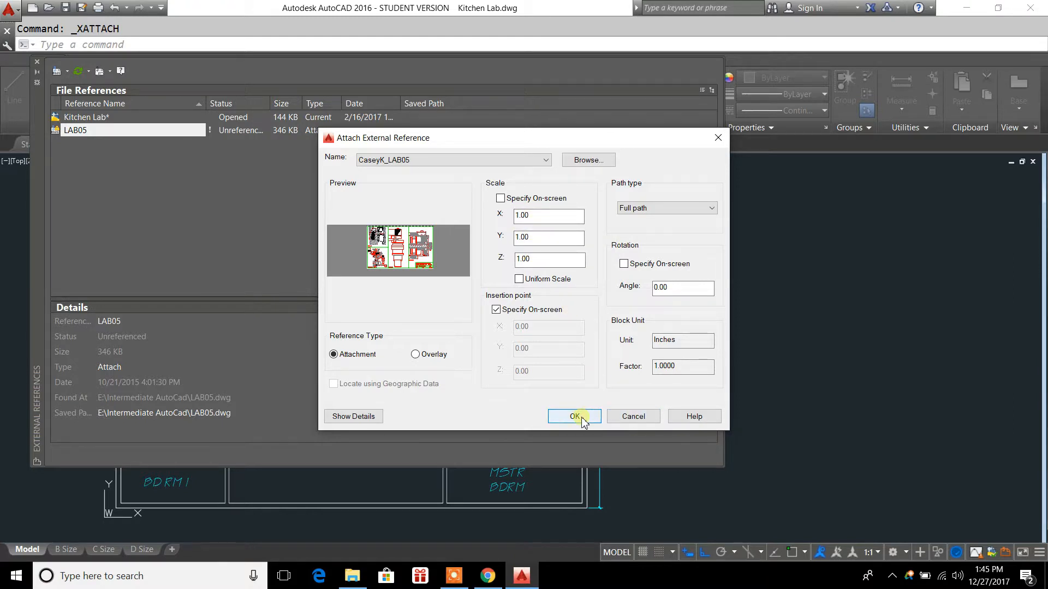
pyautogui.click(573, 416)
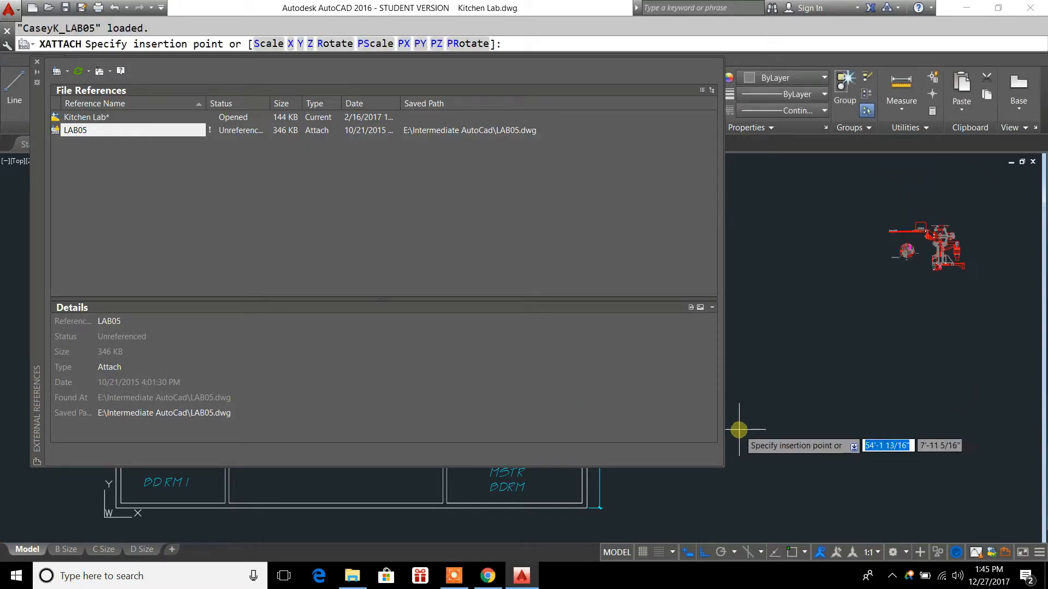
pyautogui.moveTo(642, 511)
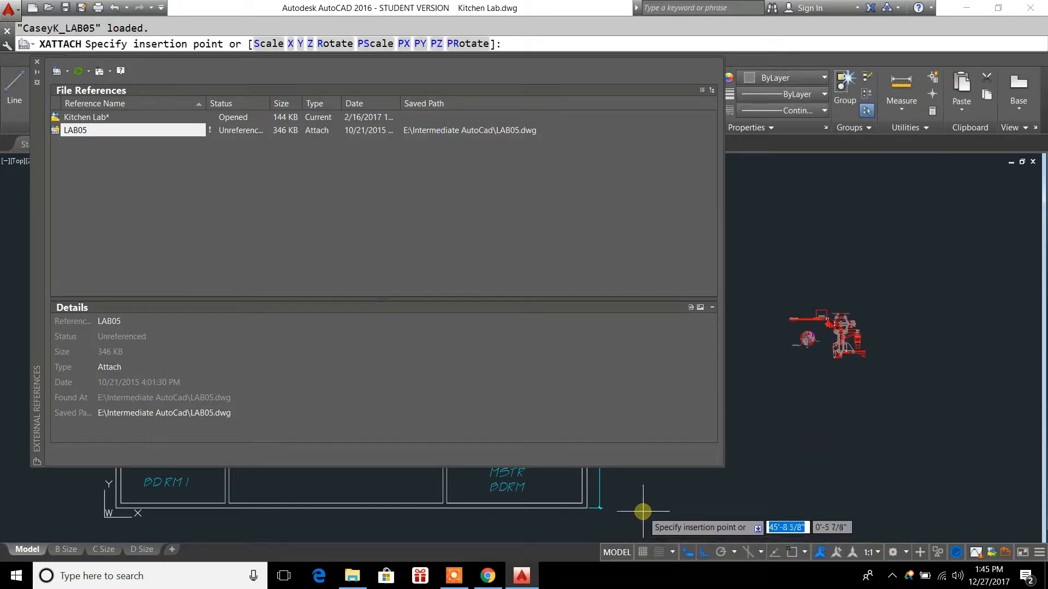
pyautogui.moveTo(638, 513)
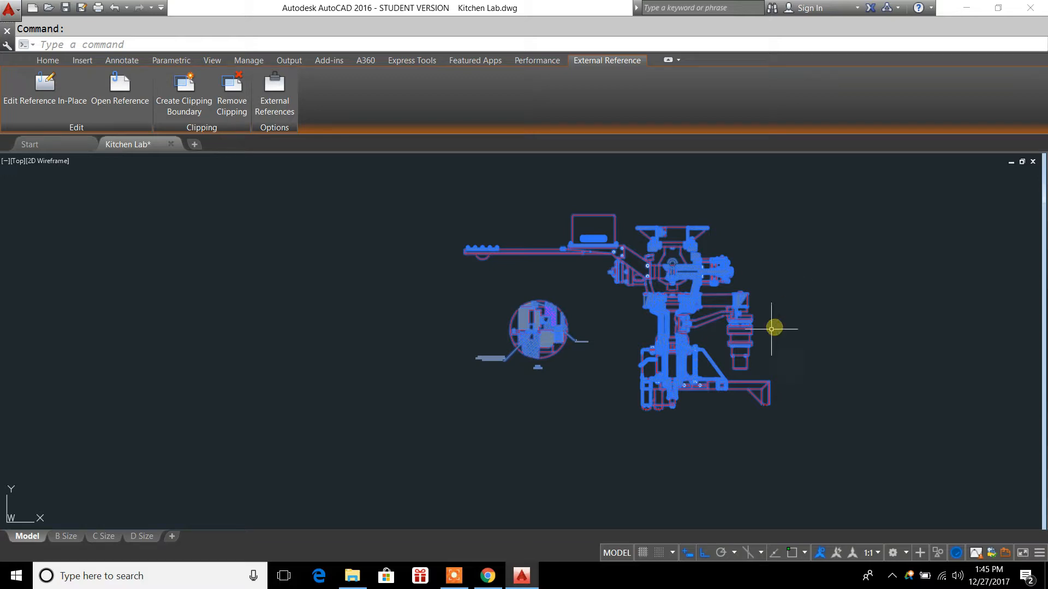
pyautogui.moveTo(686, 308)
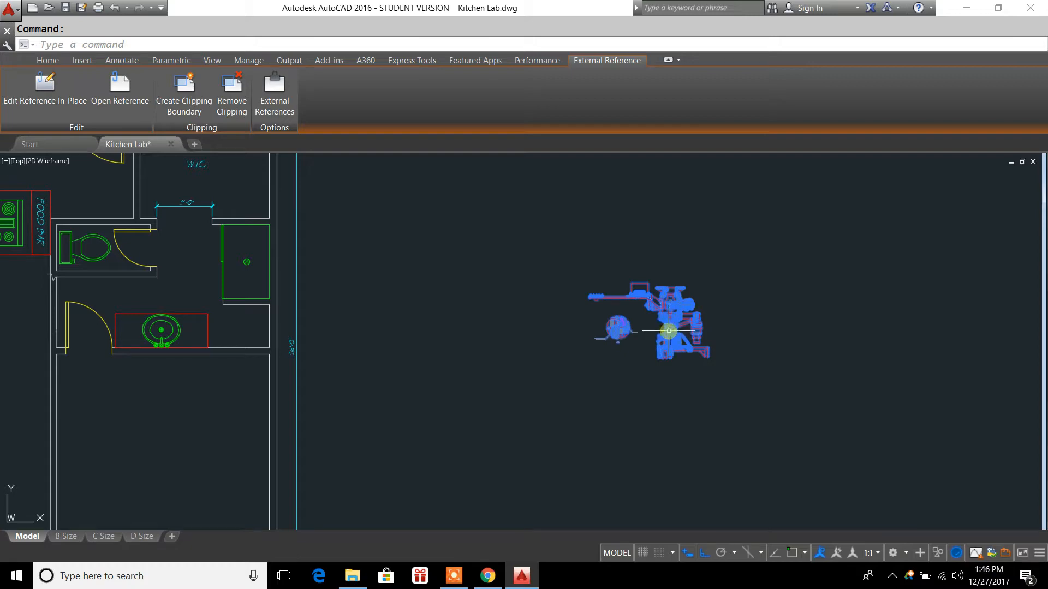
pyautogui.moveTo(668, 328)
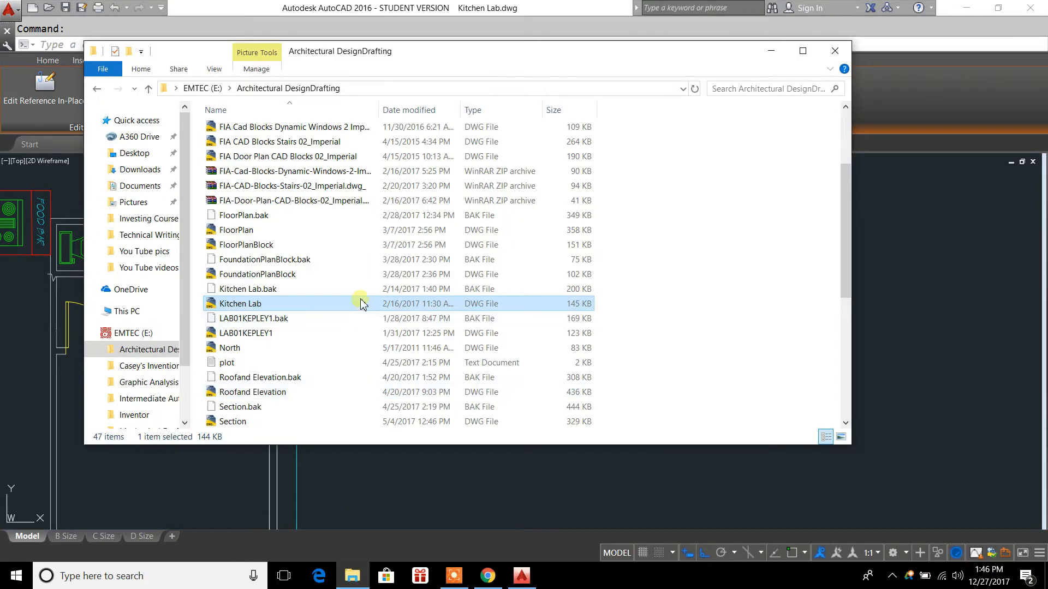
pyautogui.moveTo(239, 156)
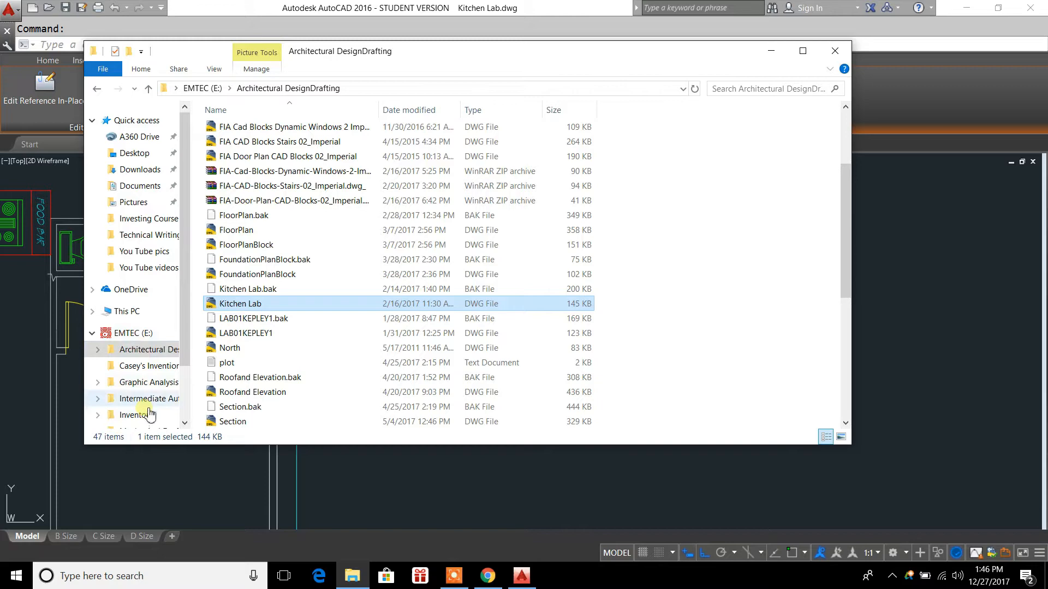
# Step: Show the Intermediate AutoCad folder in File Explorer with CaseyK_LAB05 selected
pyautogui.click(149, 398)
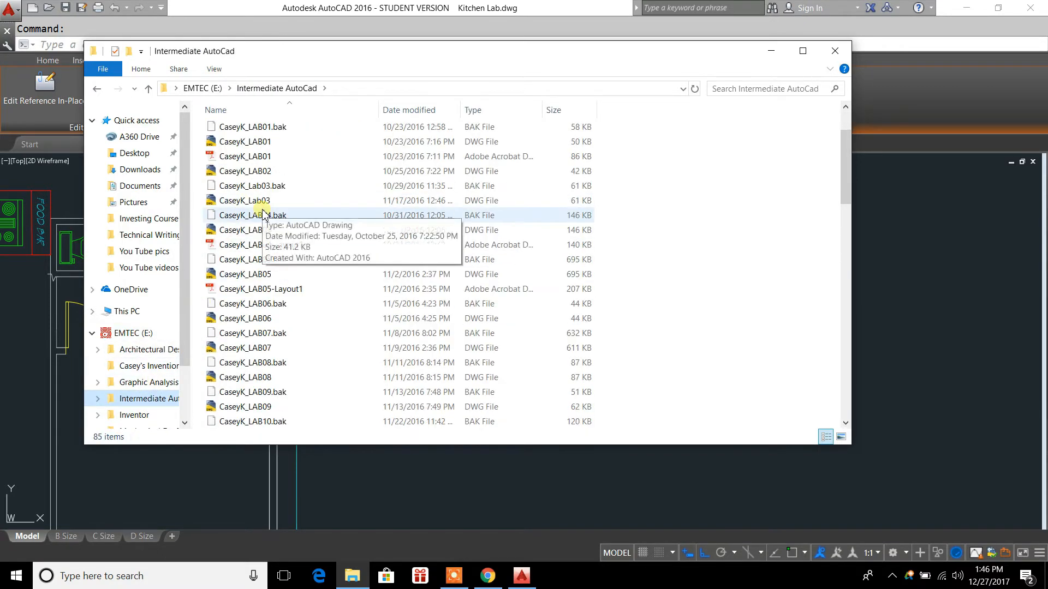
pyautogui.click(245, 274)
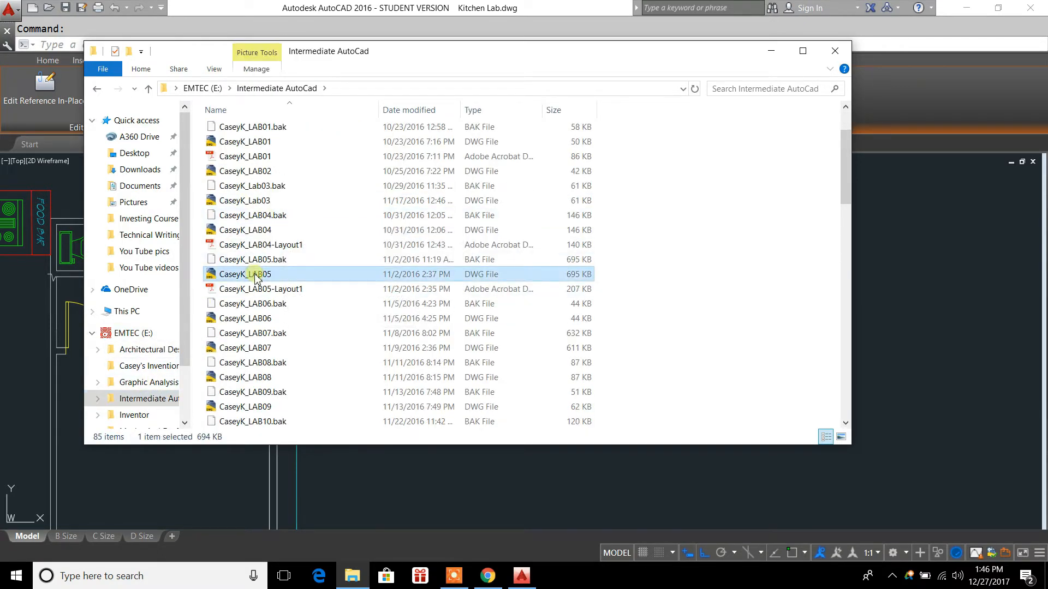